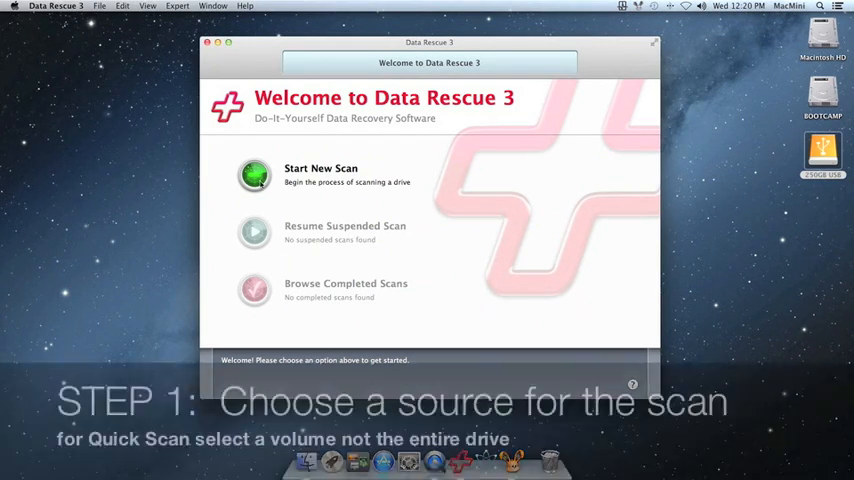
Begin a new scan from the Data Rescue 3 Welcome screen
left_click(255, 175)
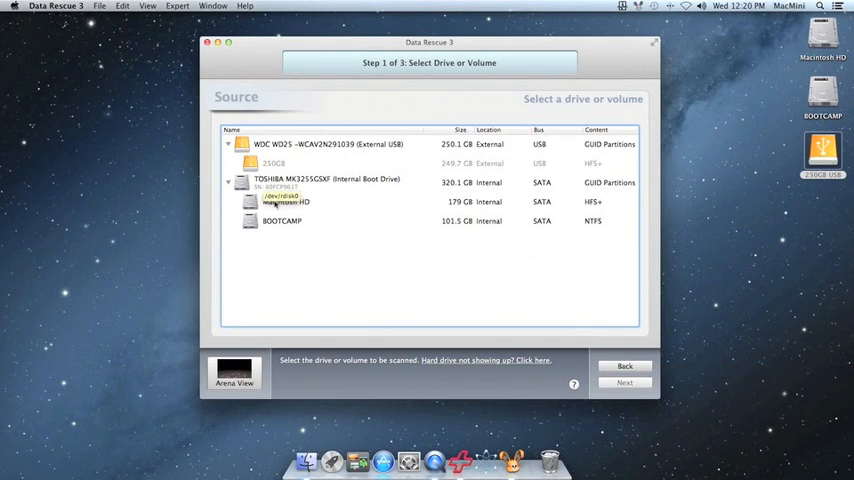
Choose Macintosh HD as the scan source and continue to scan types
left_click(286, 202)
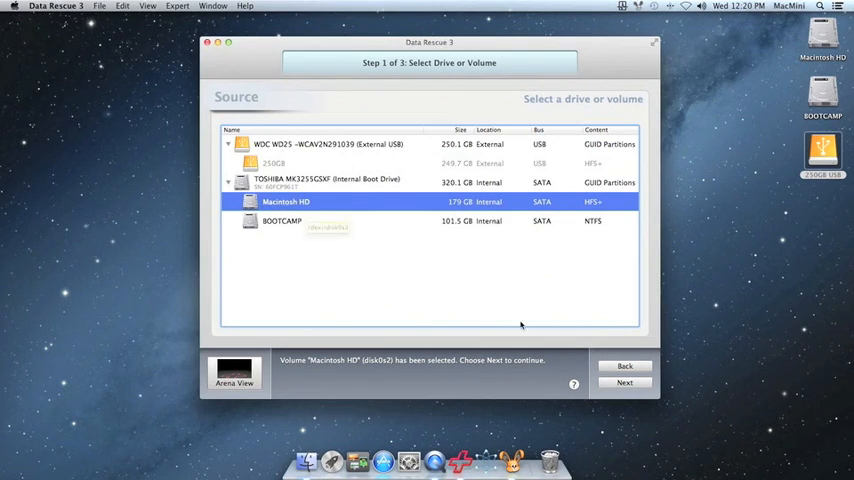
left_click(624, 382)
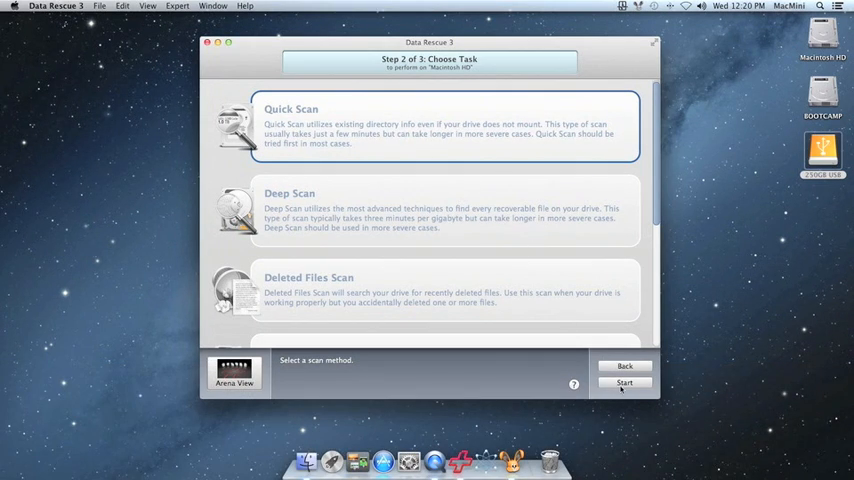
Attempt to start a Quick Scan of Macintosh HD
left_click(624, 383)
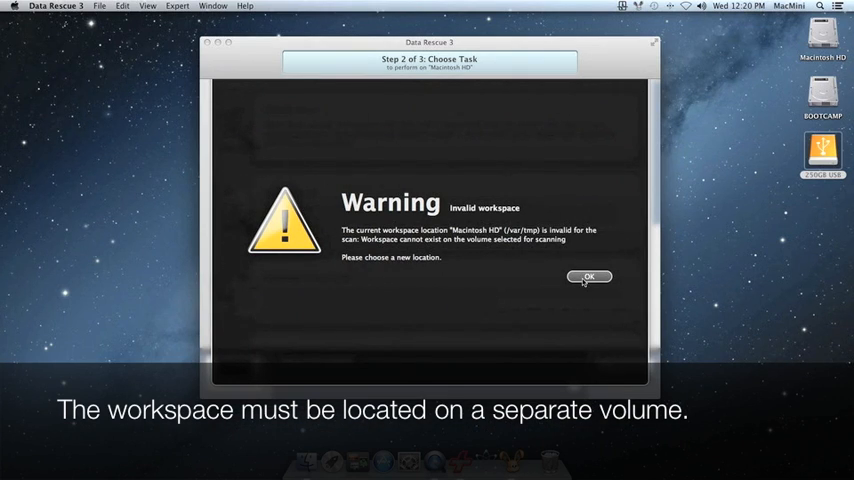
Dismiss the warning, use 250GB USB as workspace, and start the Quick Scan
left_click(589, 277)
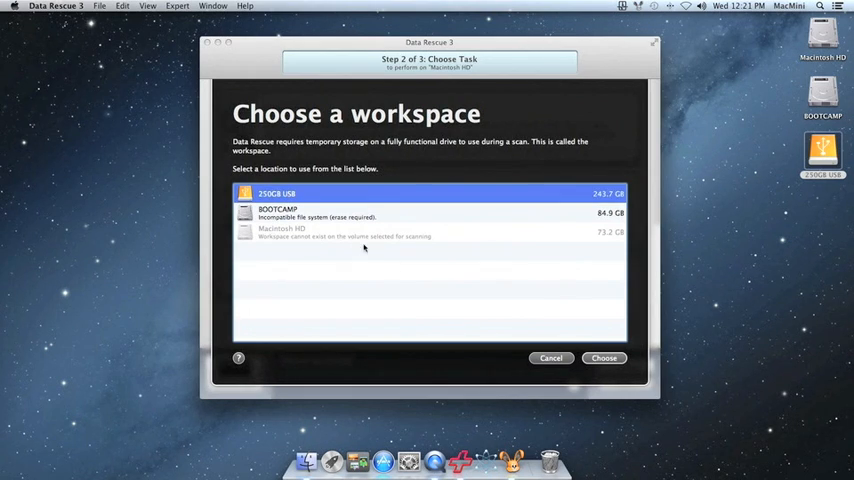
left_click(604, 358)
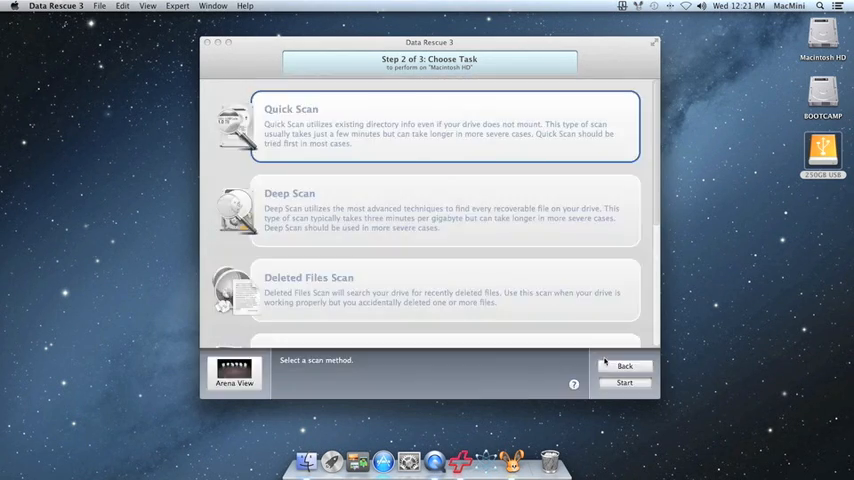
left_click(625, 382)
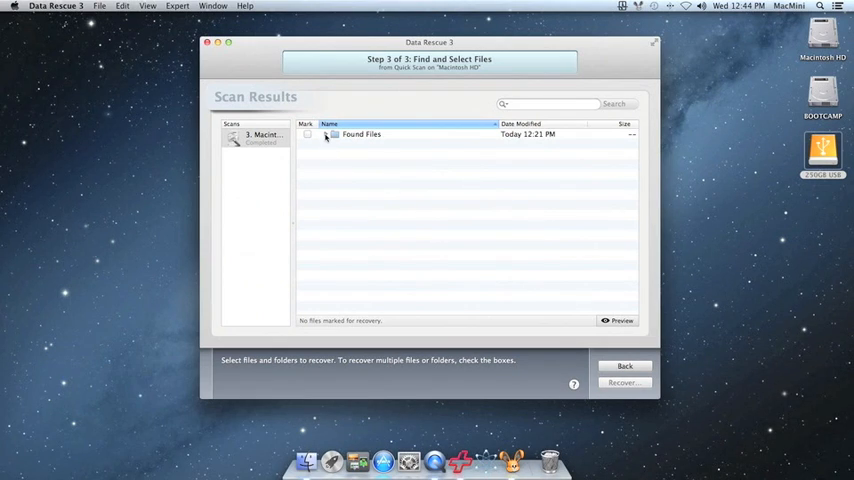
Expand Found Files, Macintosh HD, Users and 27imac in the scan results
left_click(326, 134)
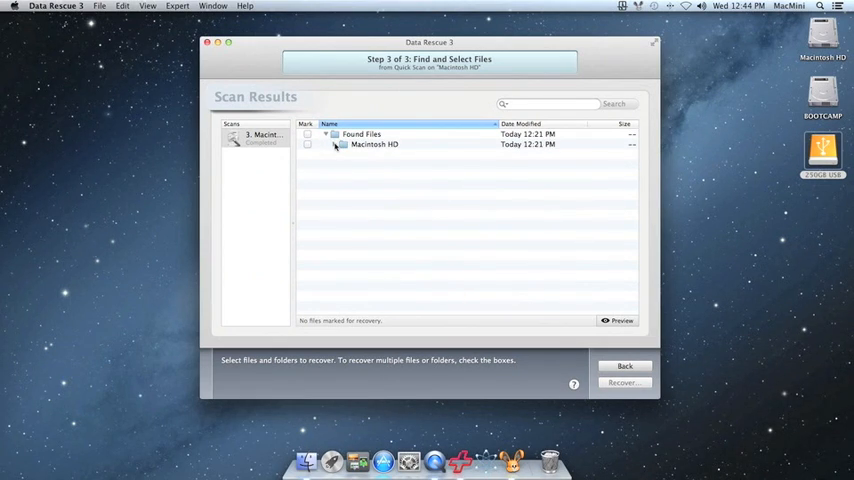
left_click(335, 144)
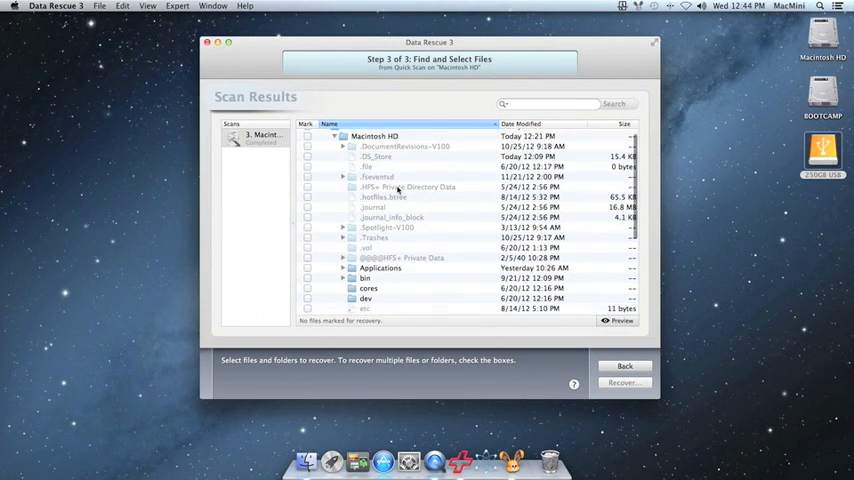
scroll("down", 3)
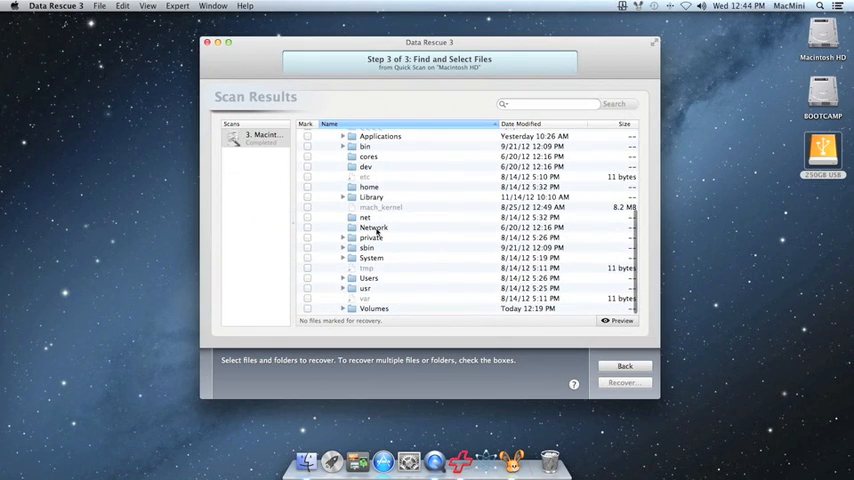
left_click(343, 279)
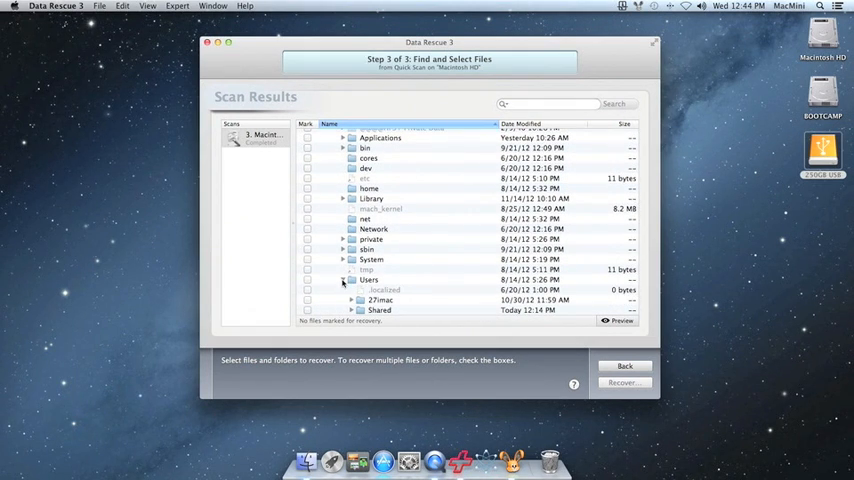
left_click(352, 269)
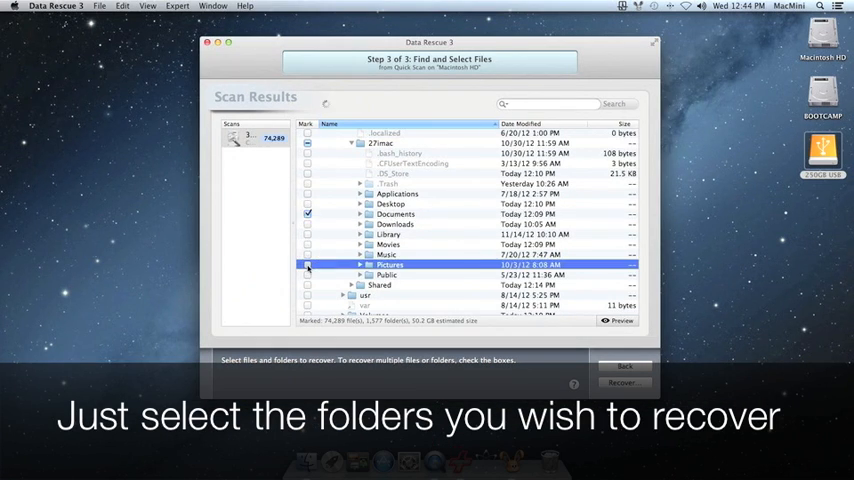
left_click(308, 264)
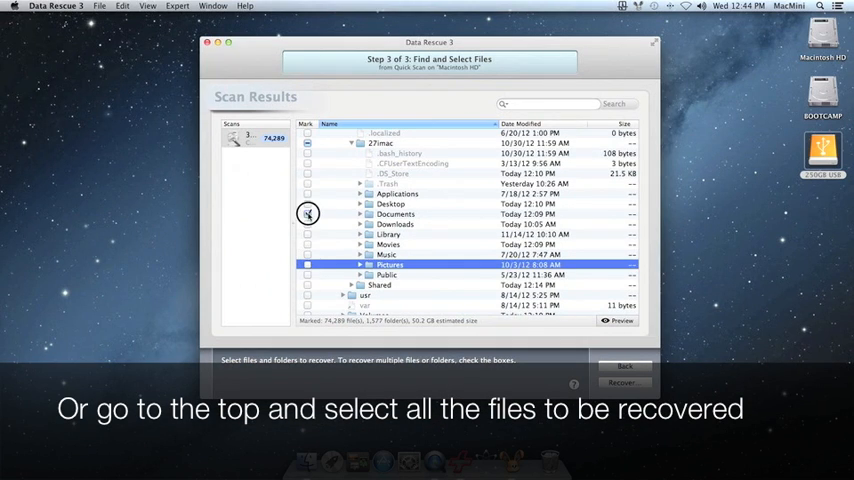
left_click(395, 214)
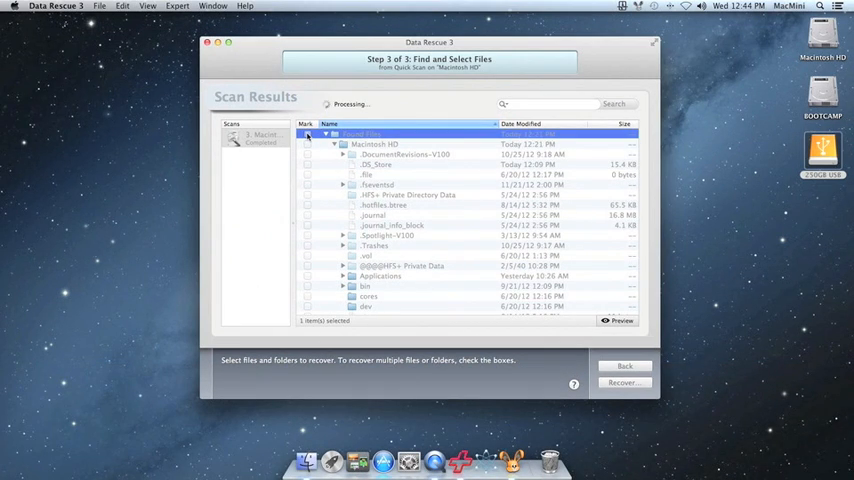
left_click(307, 134)
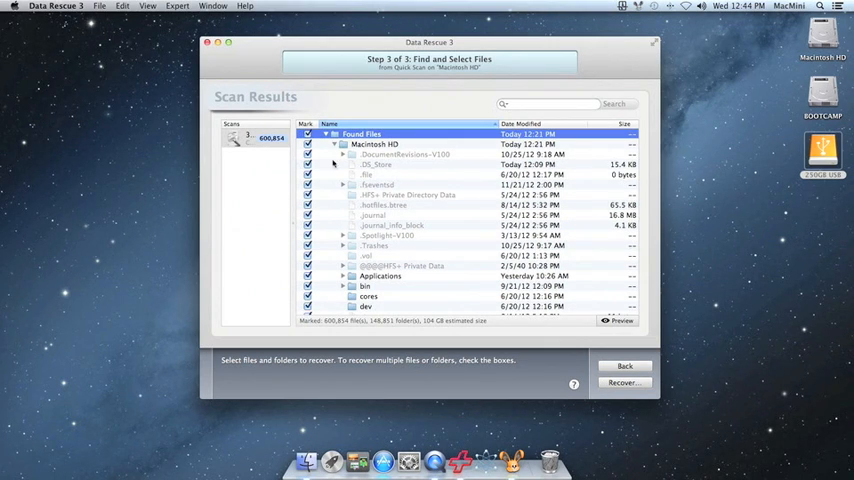
Start recovering the marked found files
left_click(623, 383)
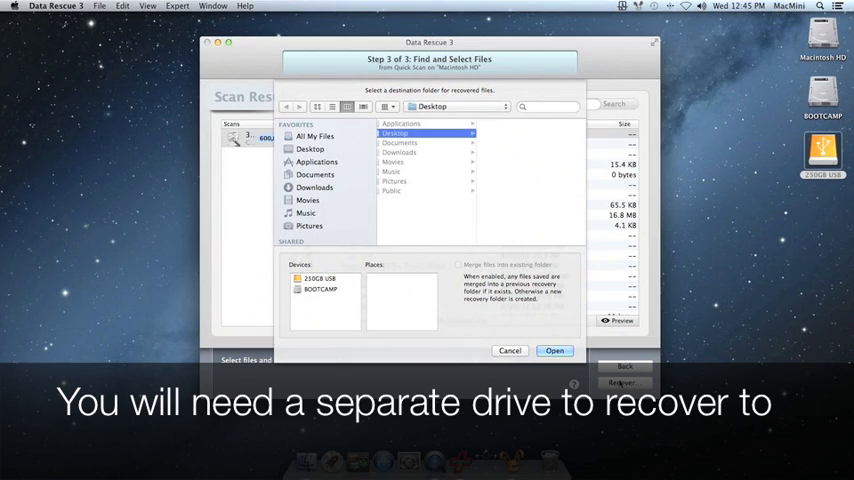
Set the 250GB USB drive as the recovery destination and confirm
left_click(320, 278)
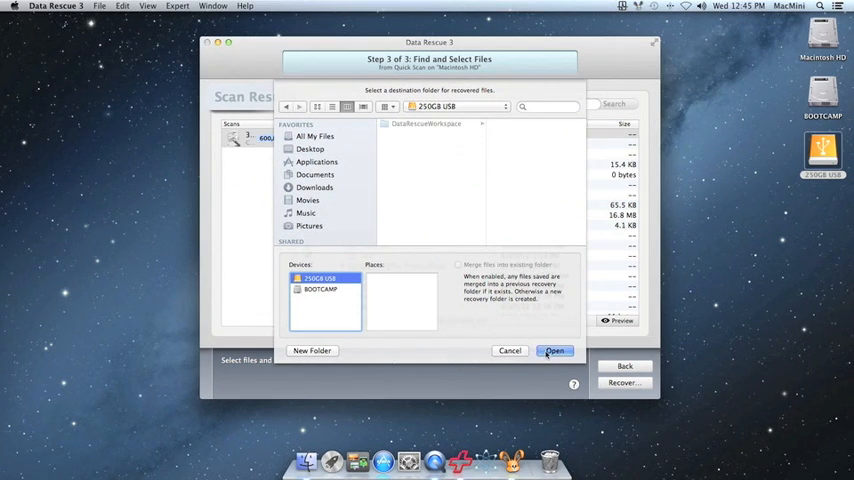
left_click(554, 350)
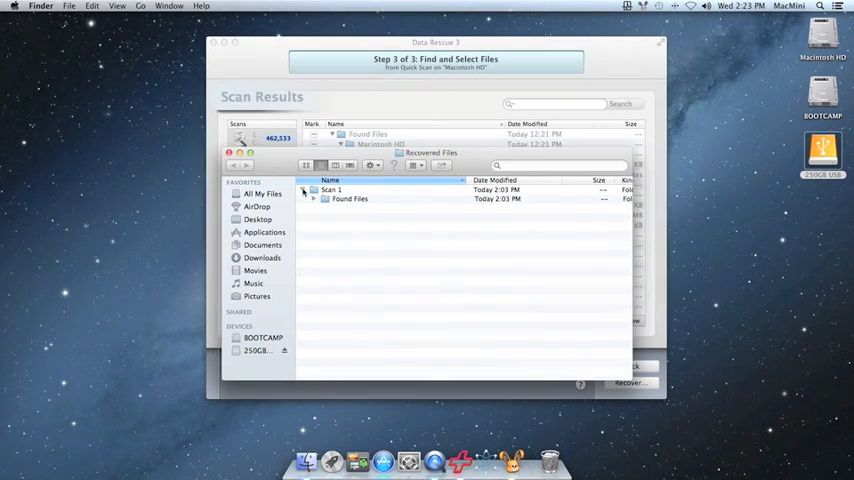
Expand Found Files inside Scan 1 to reveal the recovered Macintosh HD folder
left_click(312, 199)
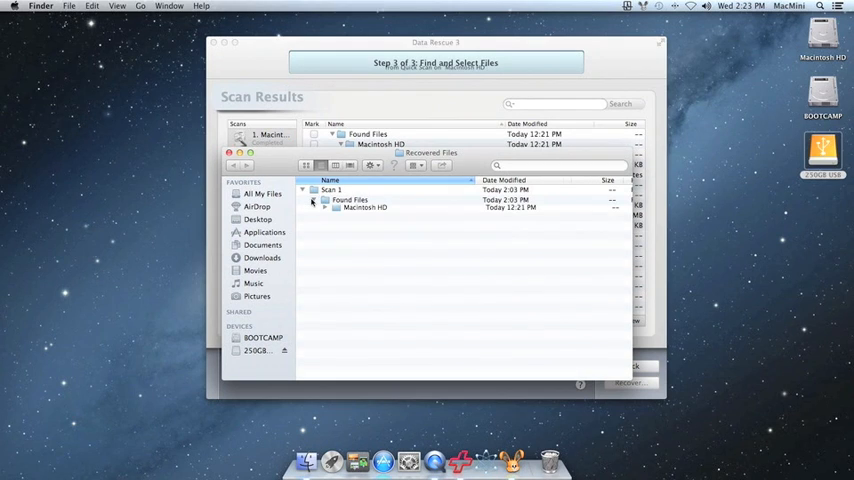